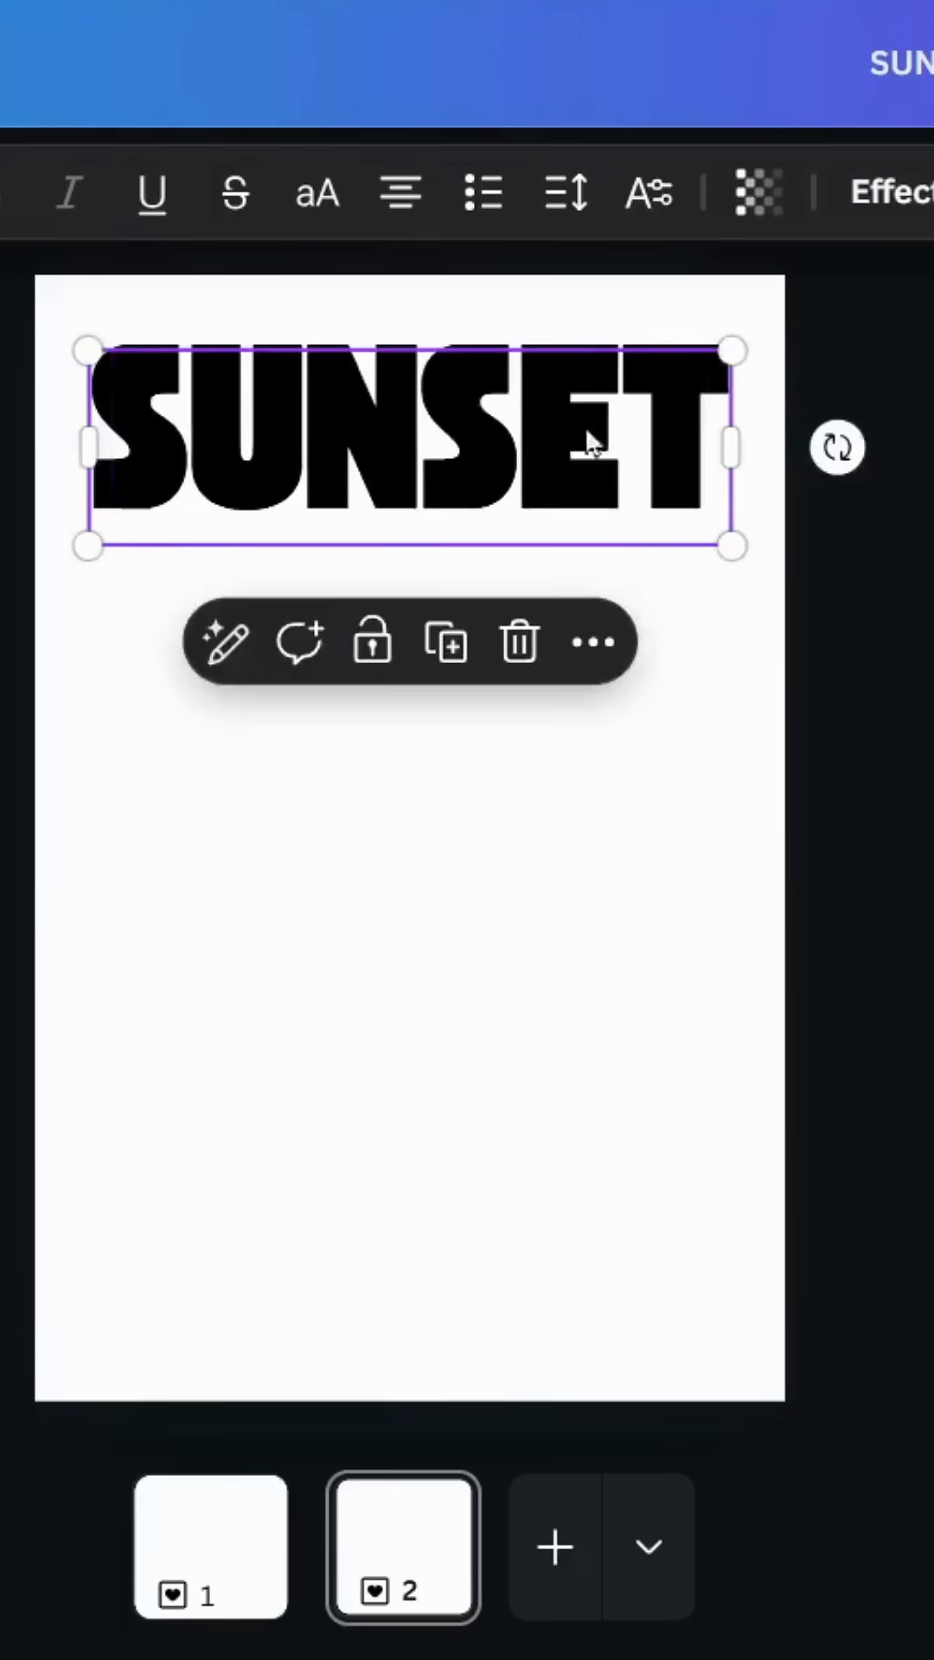
Step: Add a black square element and stretch it into a tall bar under the S
{"action": "left_click", "coordinate": [83, 372]}
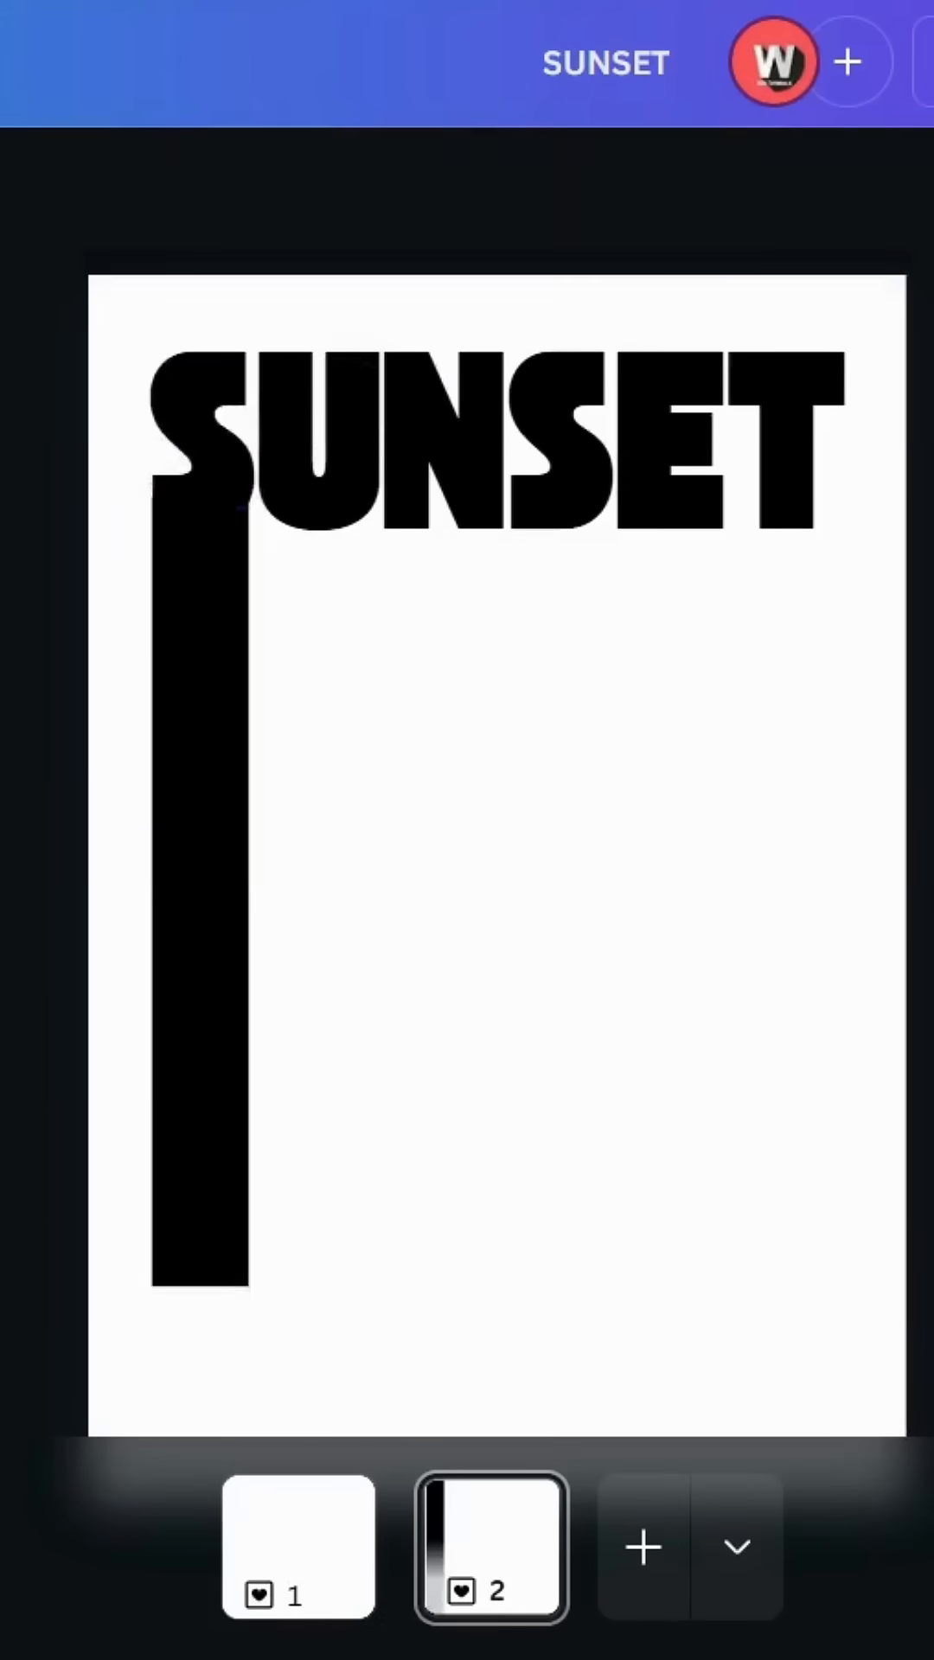
Step: Duplicate the black bar and resize copies under each SUNSET letter
{"action": "left_click", "coordinate": [199, 783]}
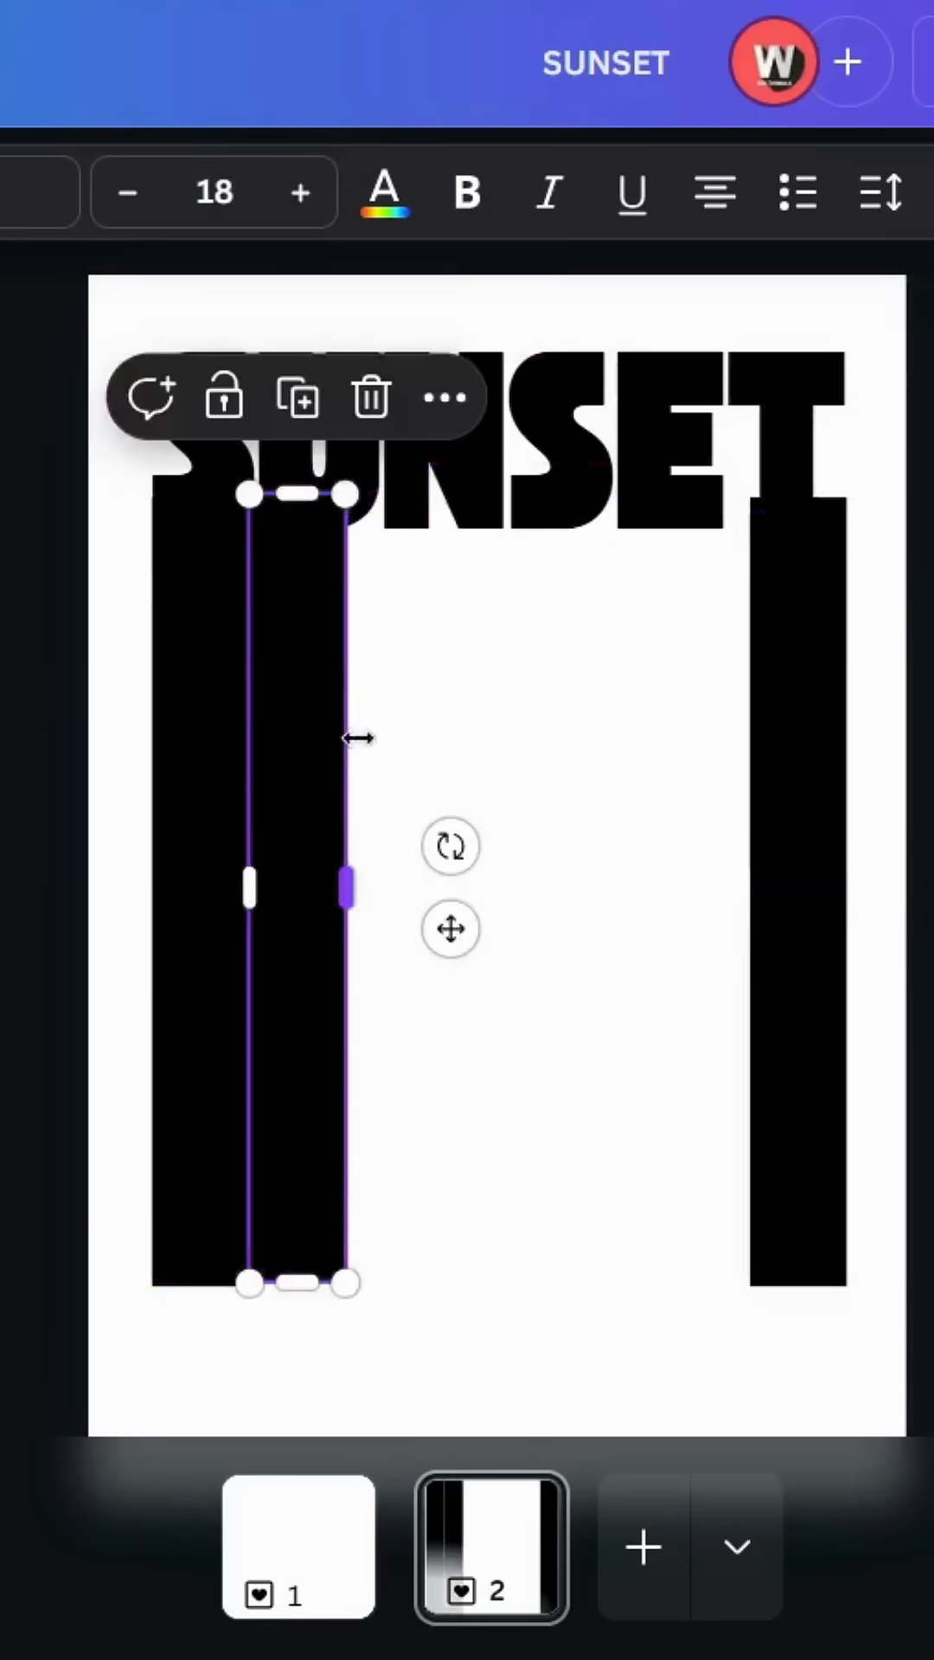
{"action": "left_click_drag", "start_coordinate": [346, 914], "coordinate": [378, 915]}
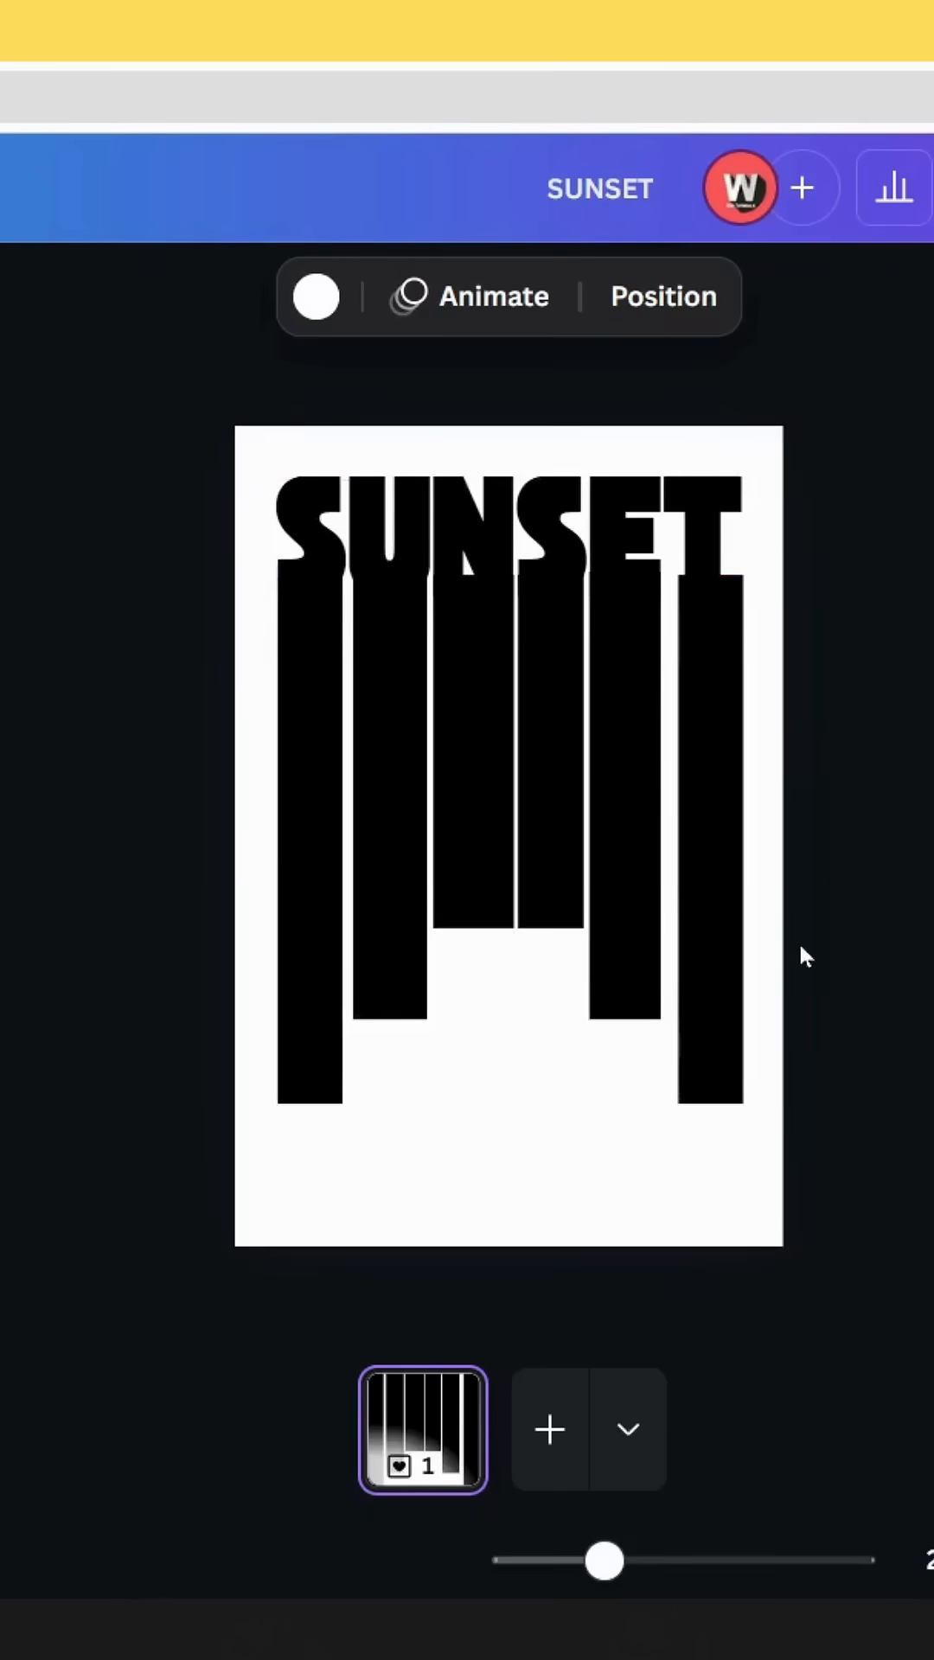
Step: Download the SUNSET bars design as a JPG file
{"action": "left_click", "coordinate": [825, 188]}
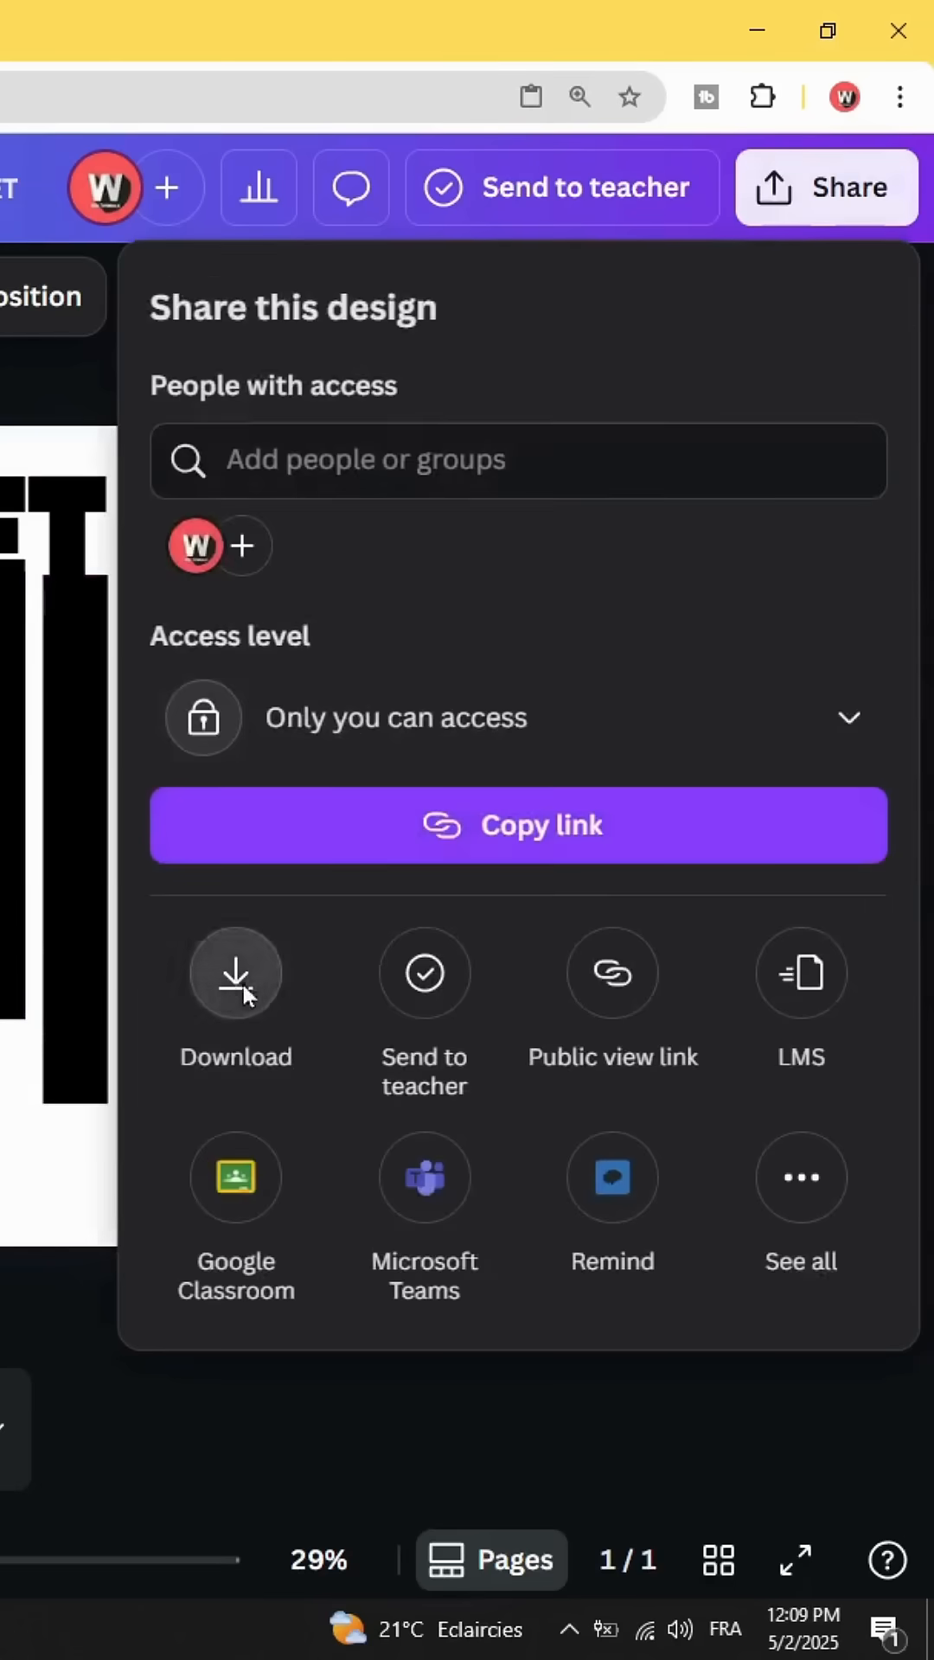
{"action": "left_click", "coordinate": [235, 973]}
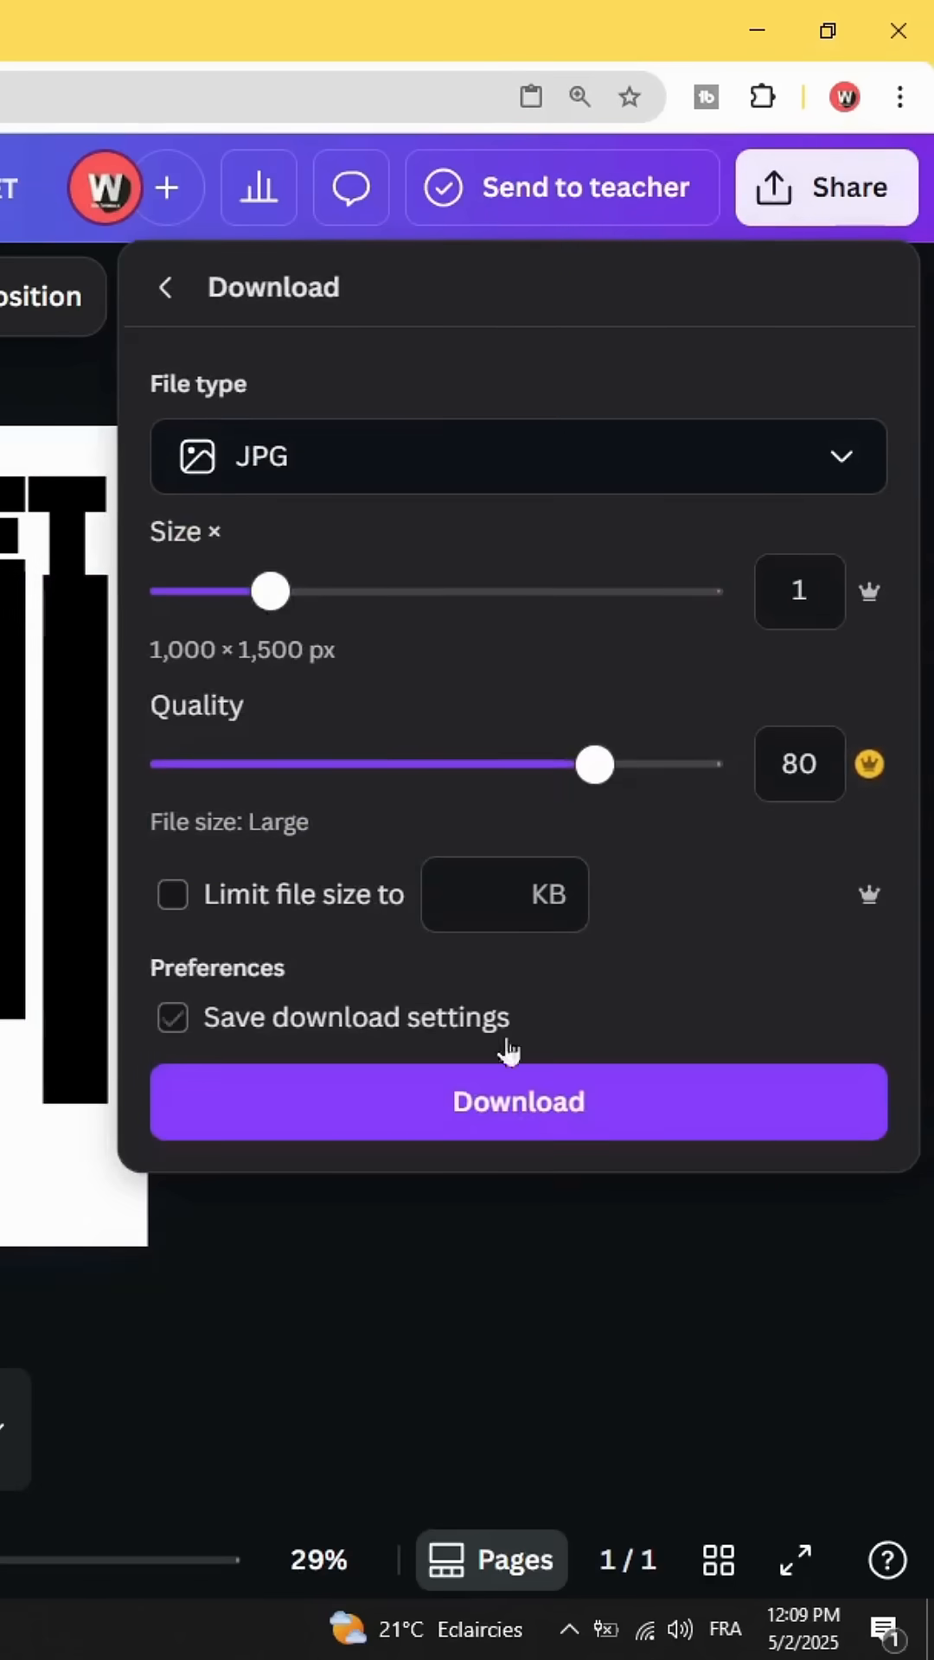
{"action": "left_click", "coordinate": [519, 1101]}
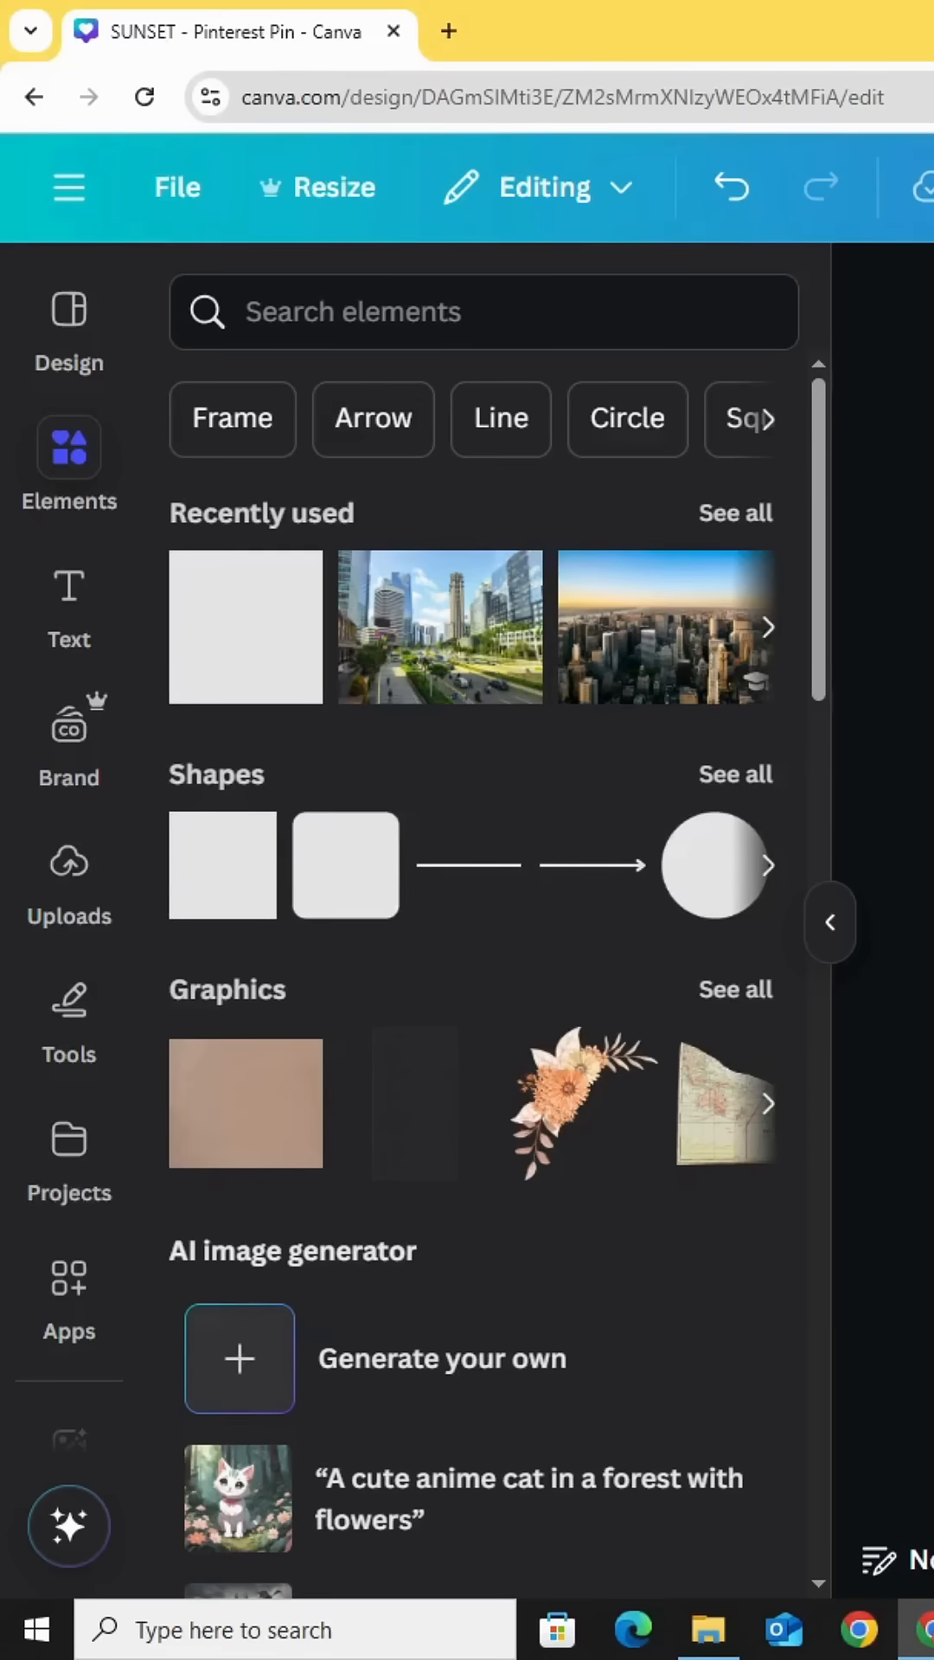
Step: Upload the SUNSET JPG into the Uploads library and place it on the page
{"action": "left_click", "coordinate": [69, 863]}
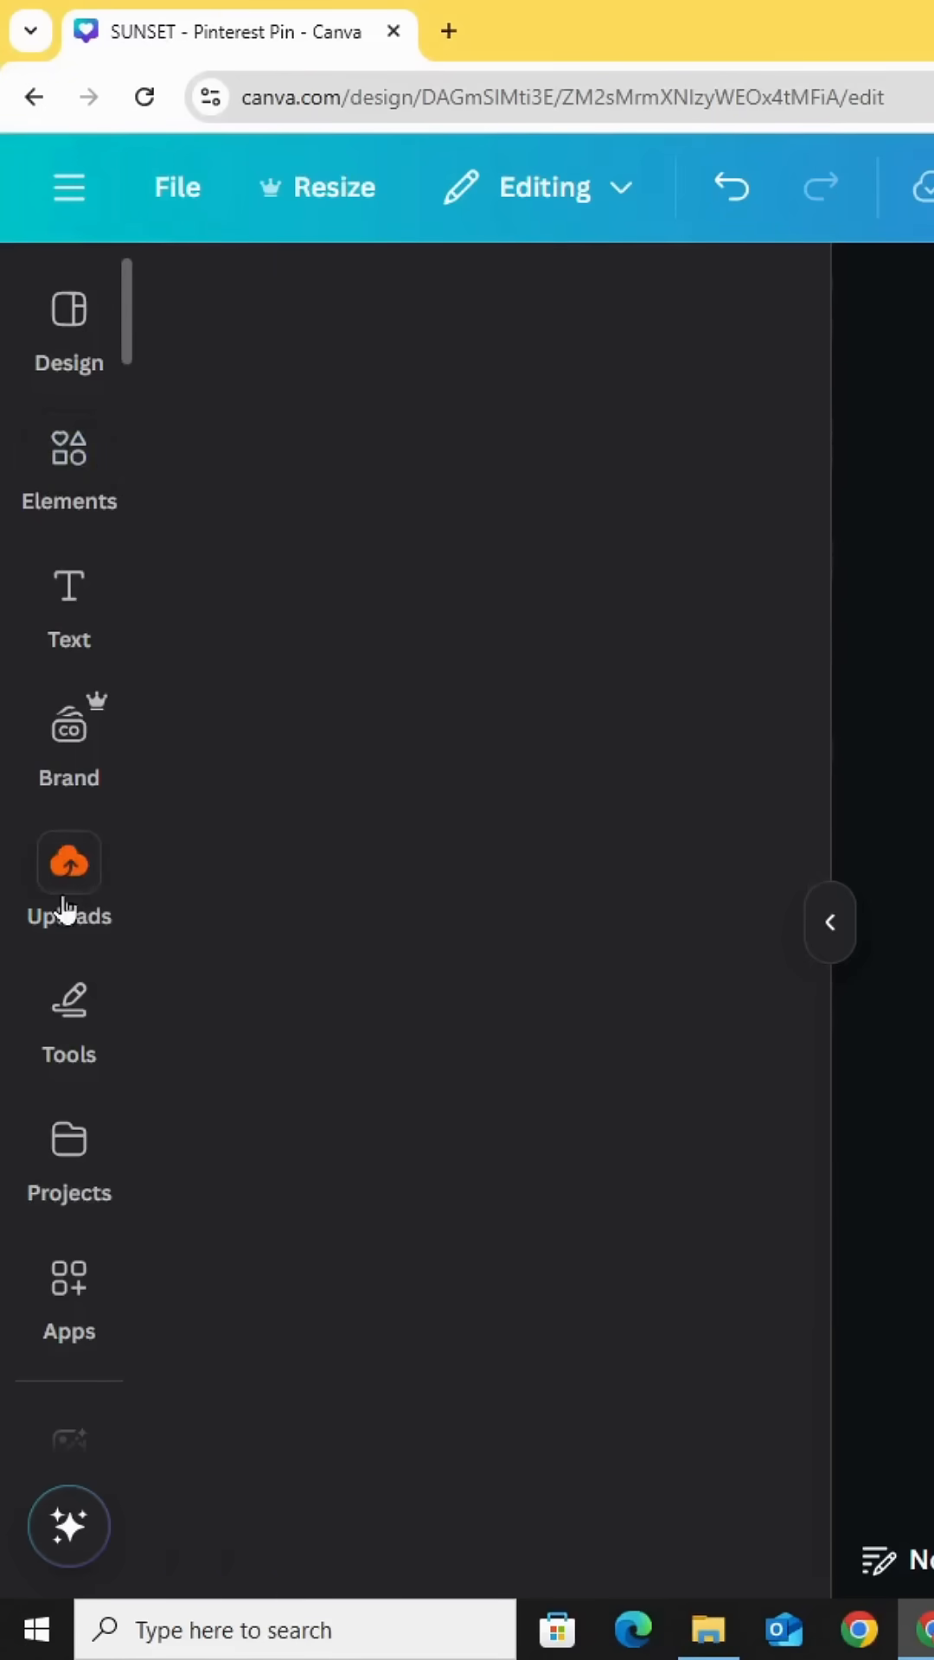
{"action": "left_click", "coordinate": [70, 862]}
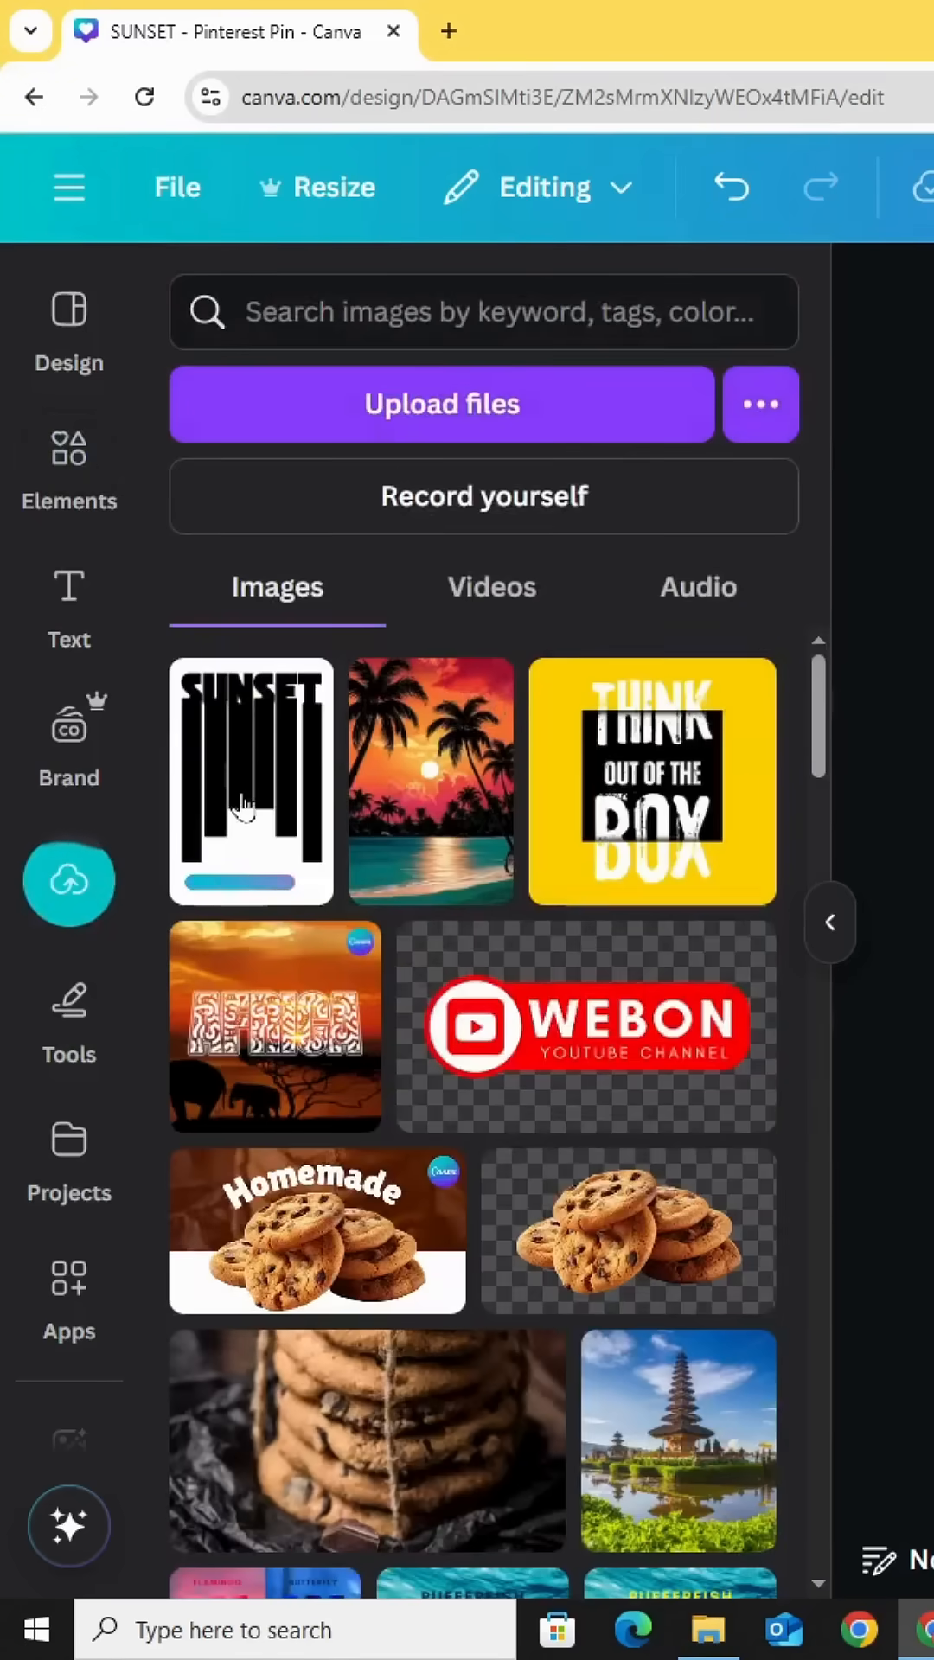
{"action": "left_click", "coordinate": [246, 807]}
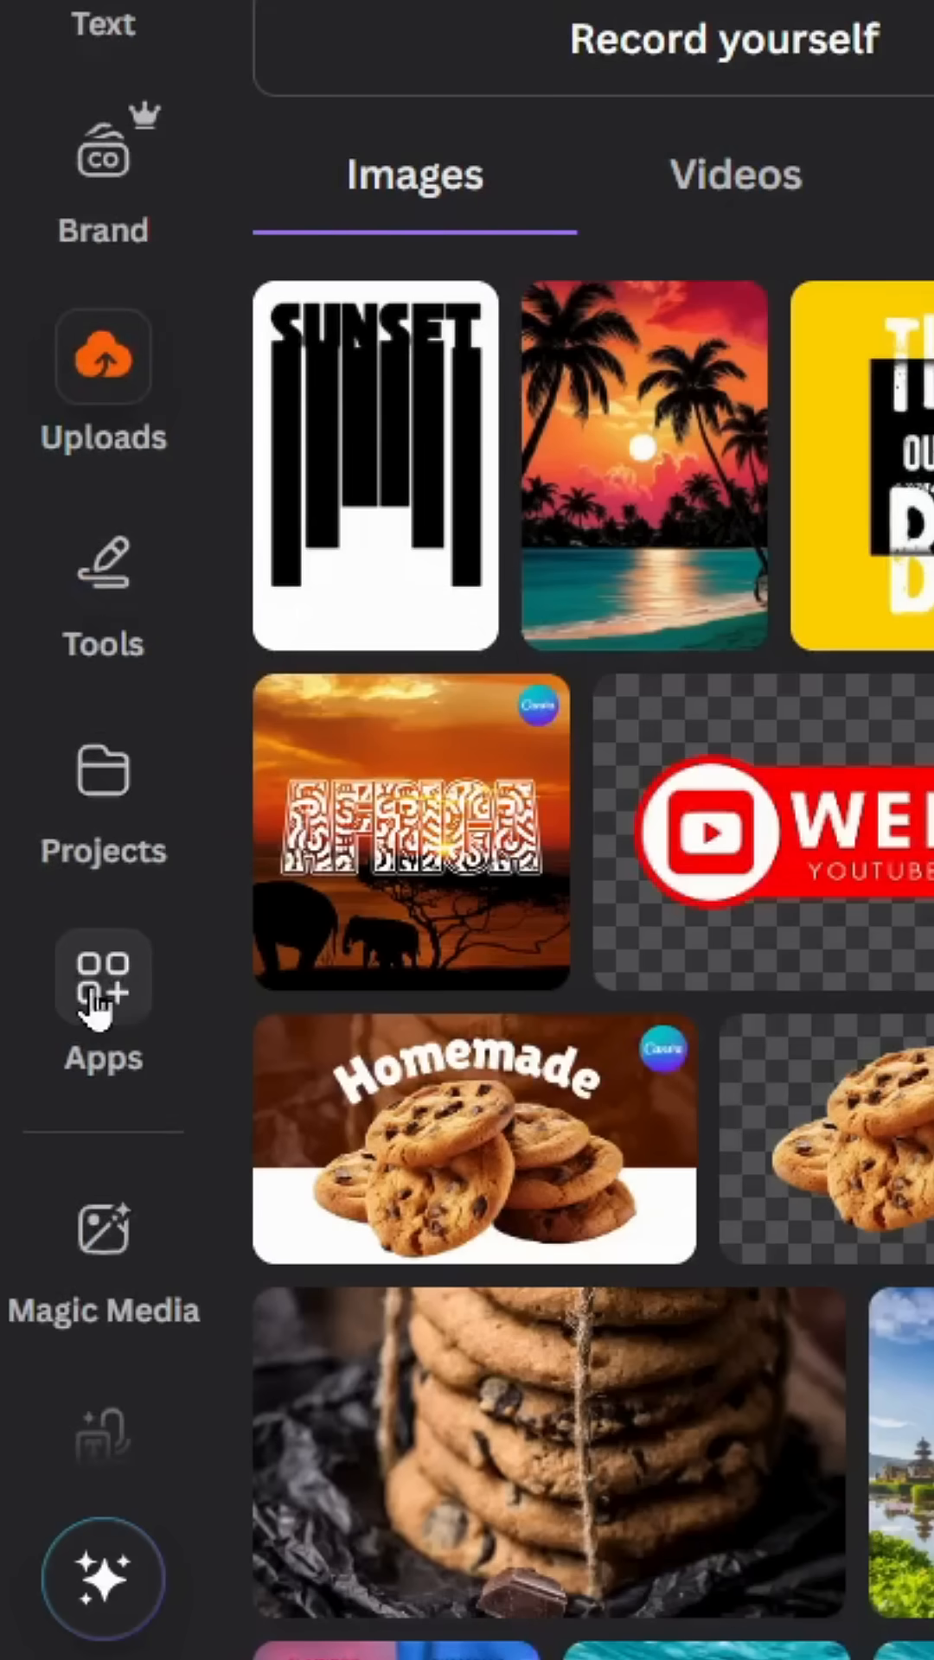
Step: Search Apps for 'BLEND' and launch the Blend Image app
{"action": "left_click", "coordinate": [102, 979]}
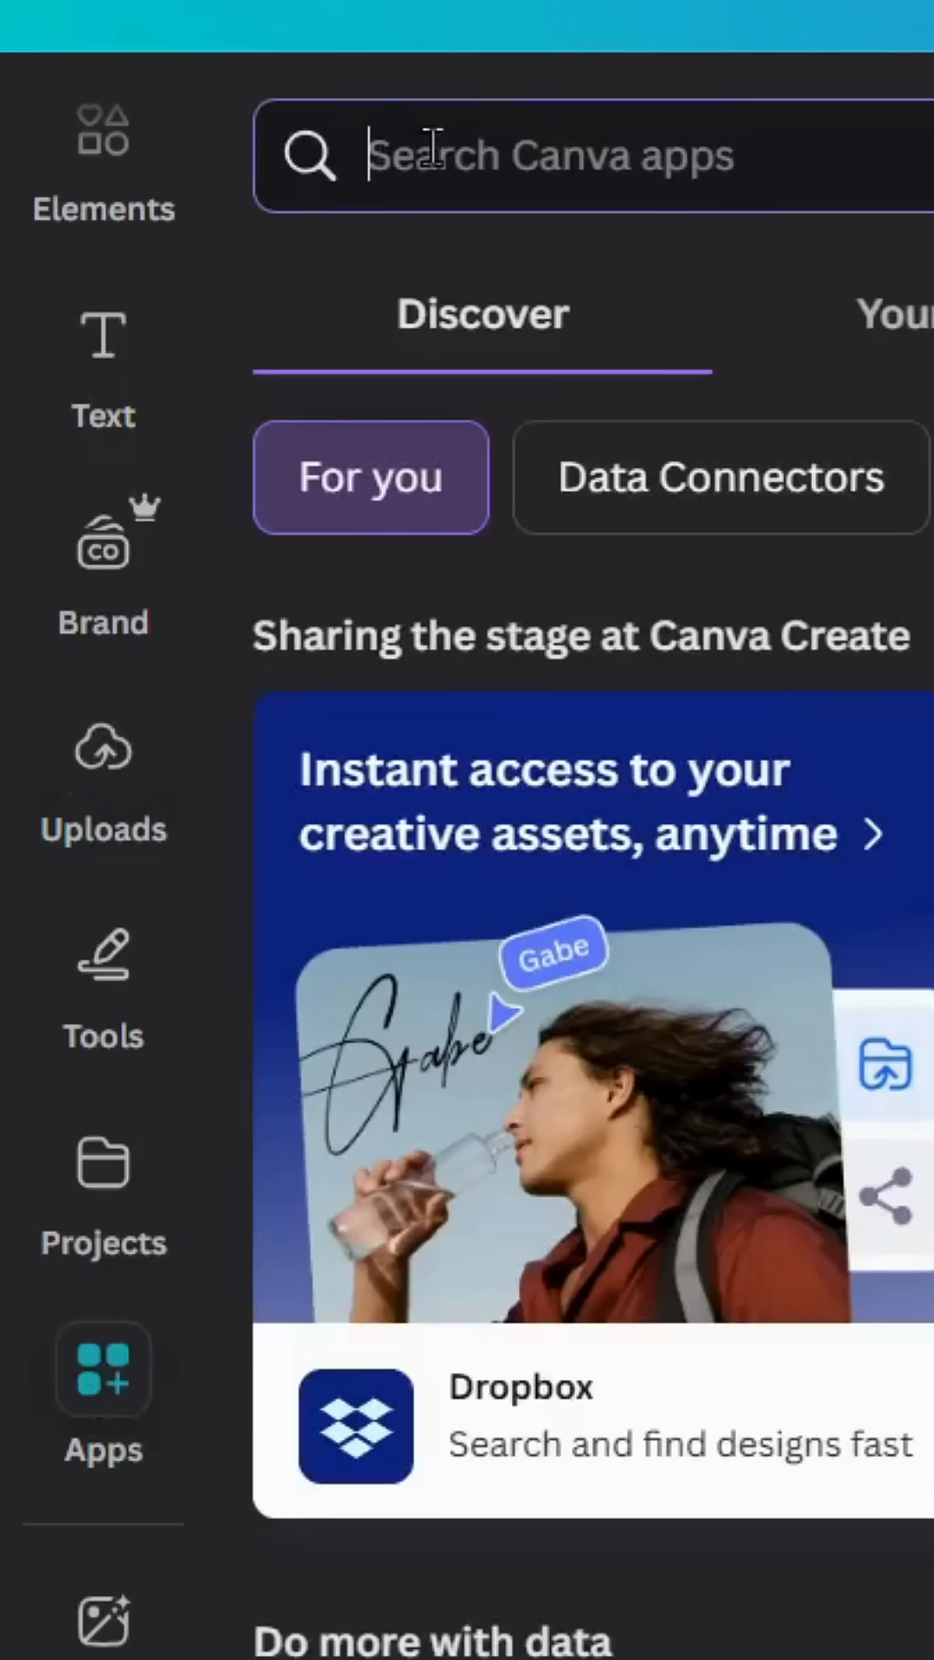
{"action": "type", "text": "BLEND"}
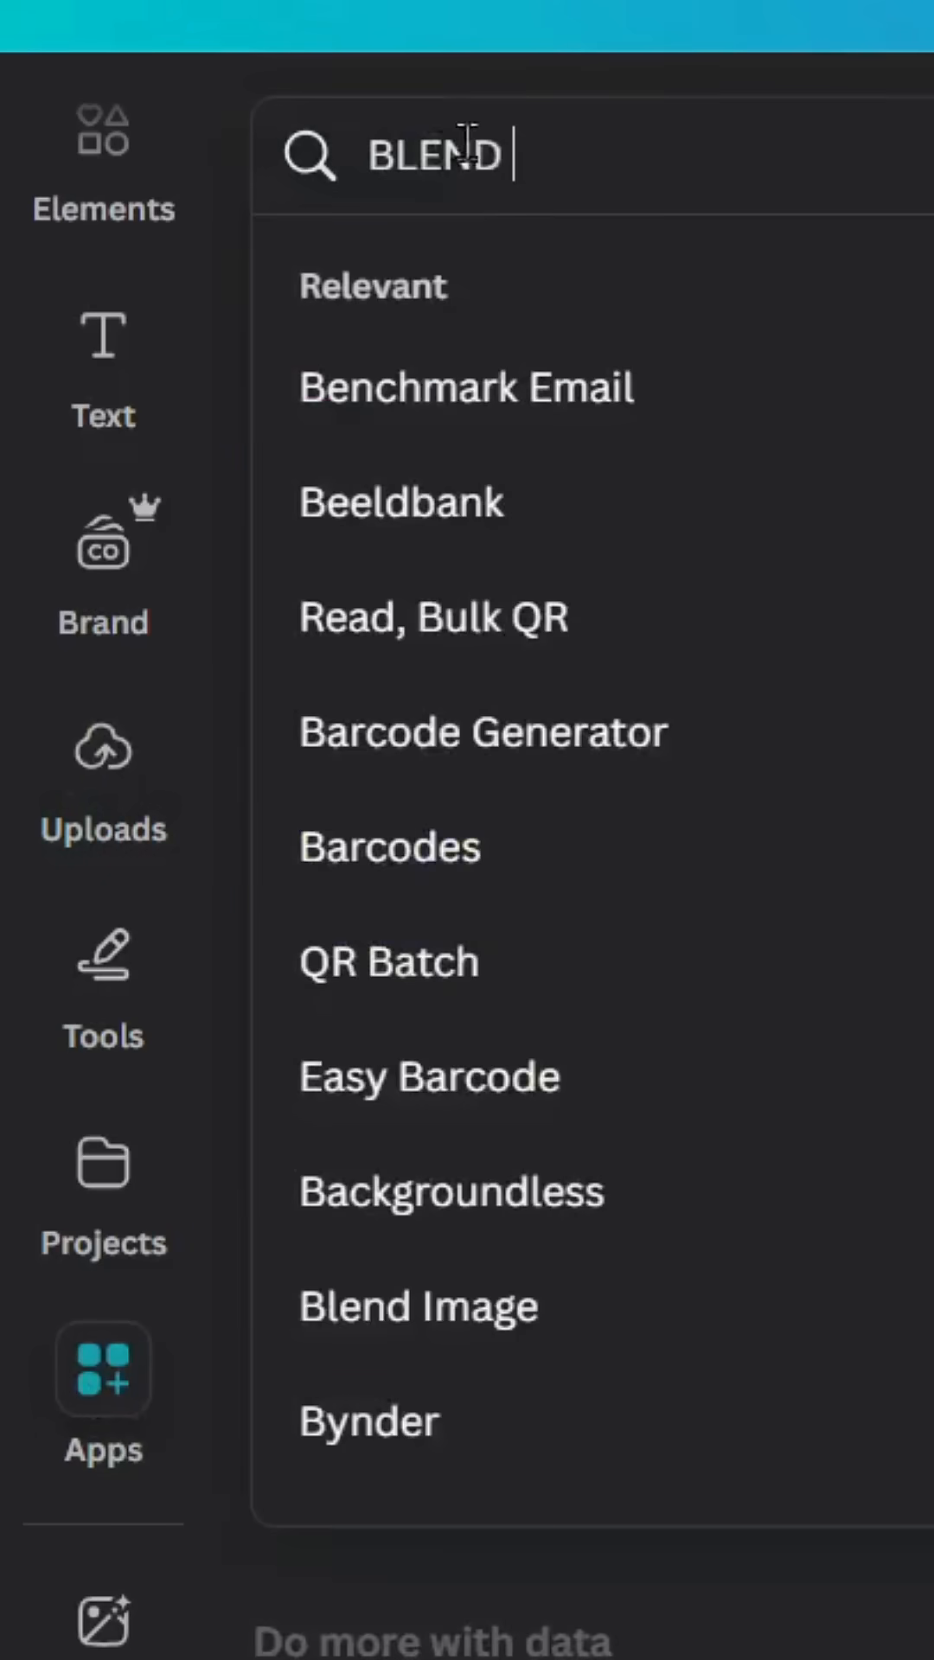
{"action": "left_click", "coordinate": [418, 1306]}
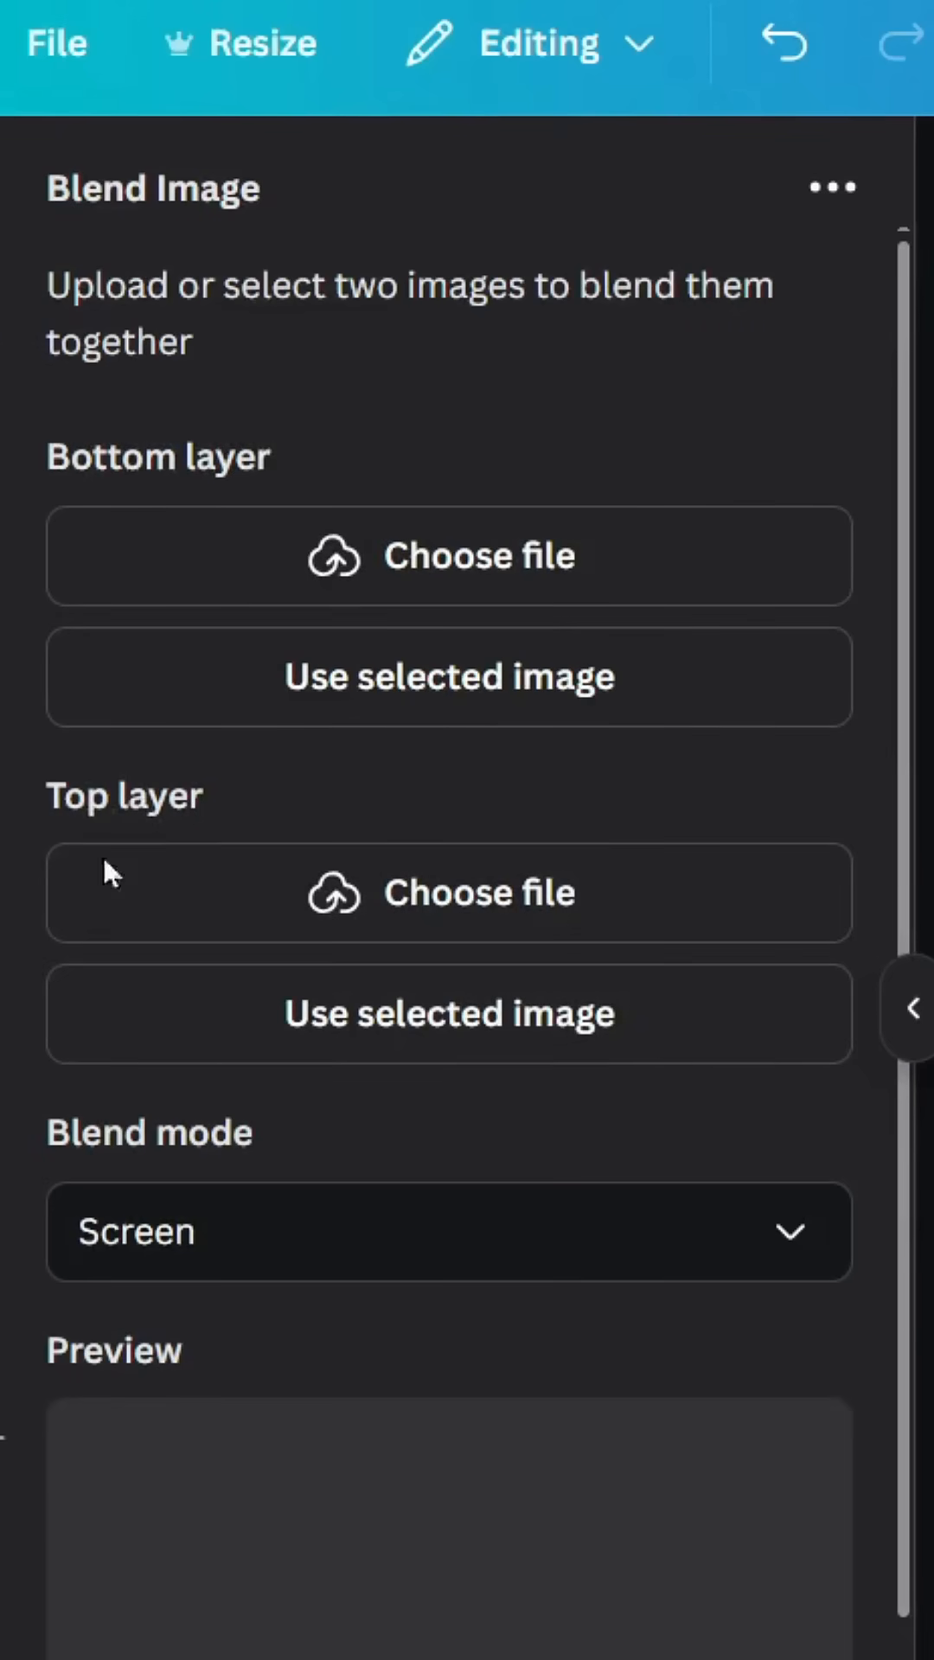
{"action": "mouse_move", "coordinate": [492, 1038]}
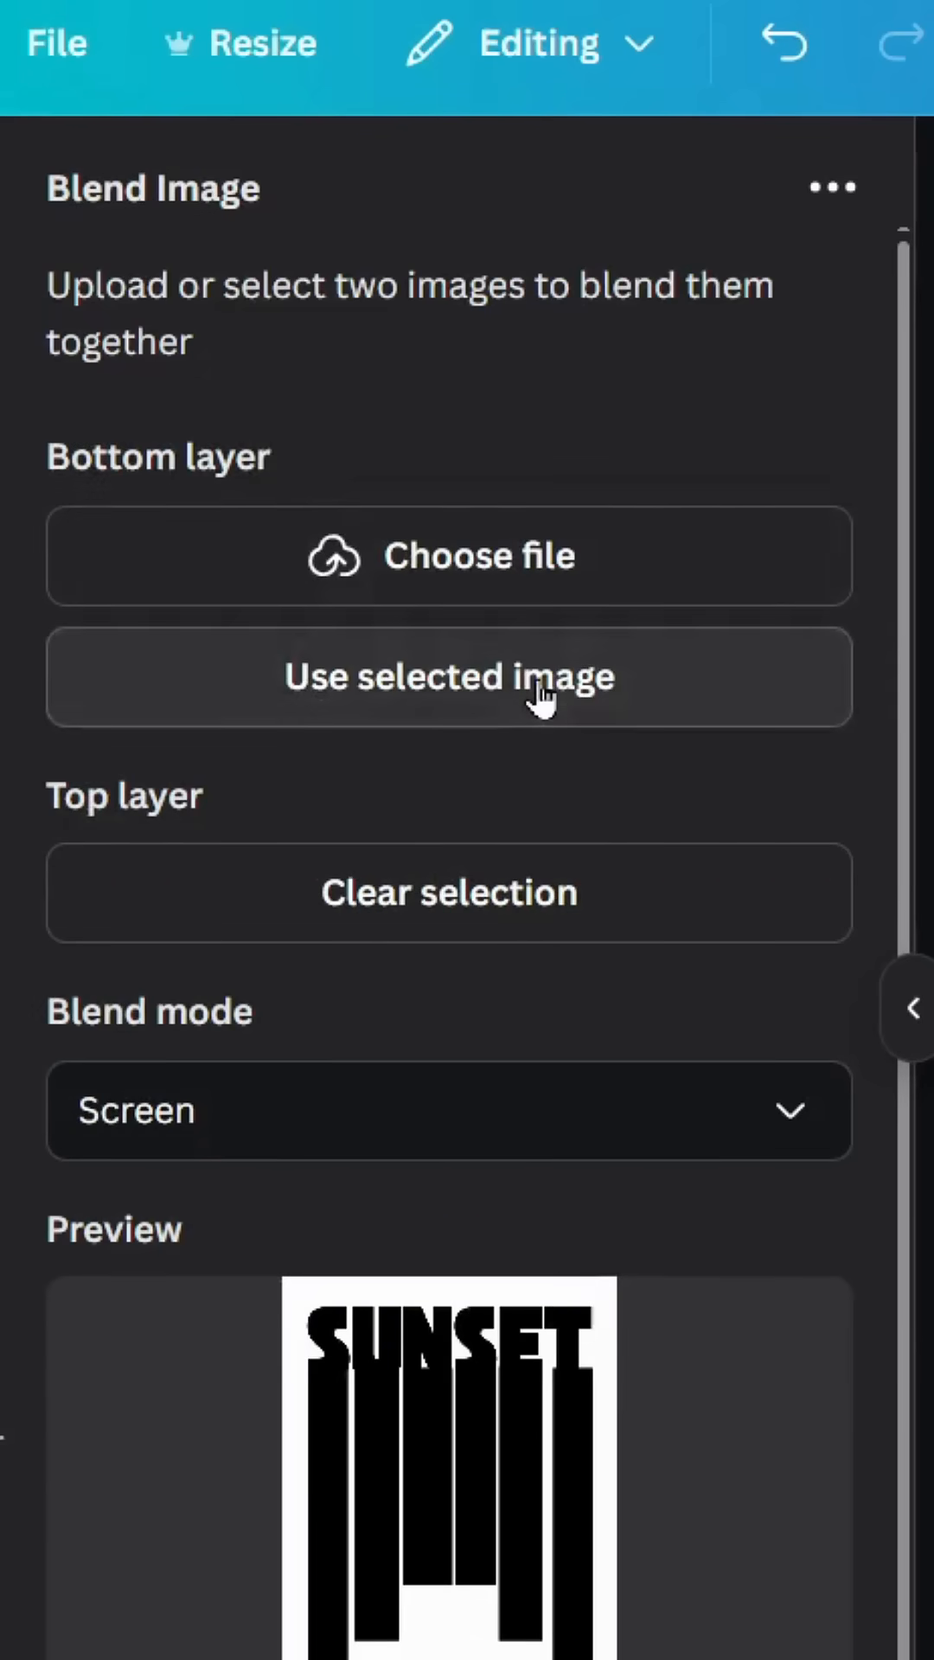
Step: Blend the selected images in Screen mode and add the result to the design
{"action": "left_click", "coordinate": [450, 678]}
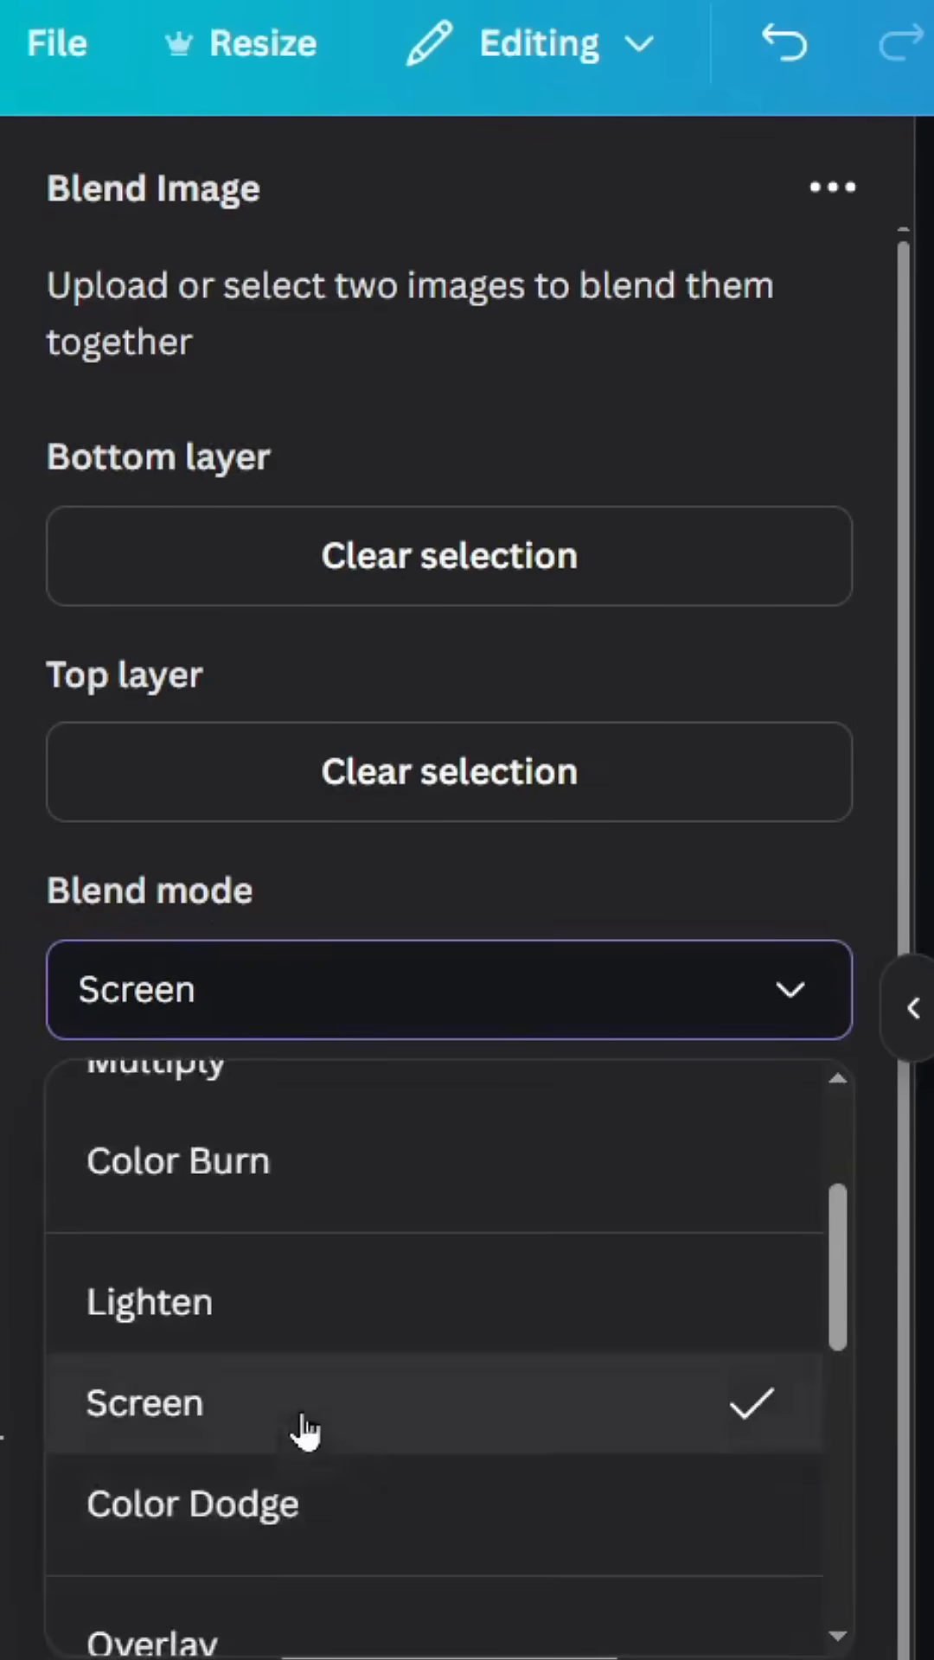
{"action": "left_click", "coordinate": [142, 1403]}
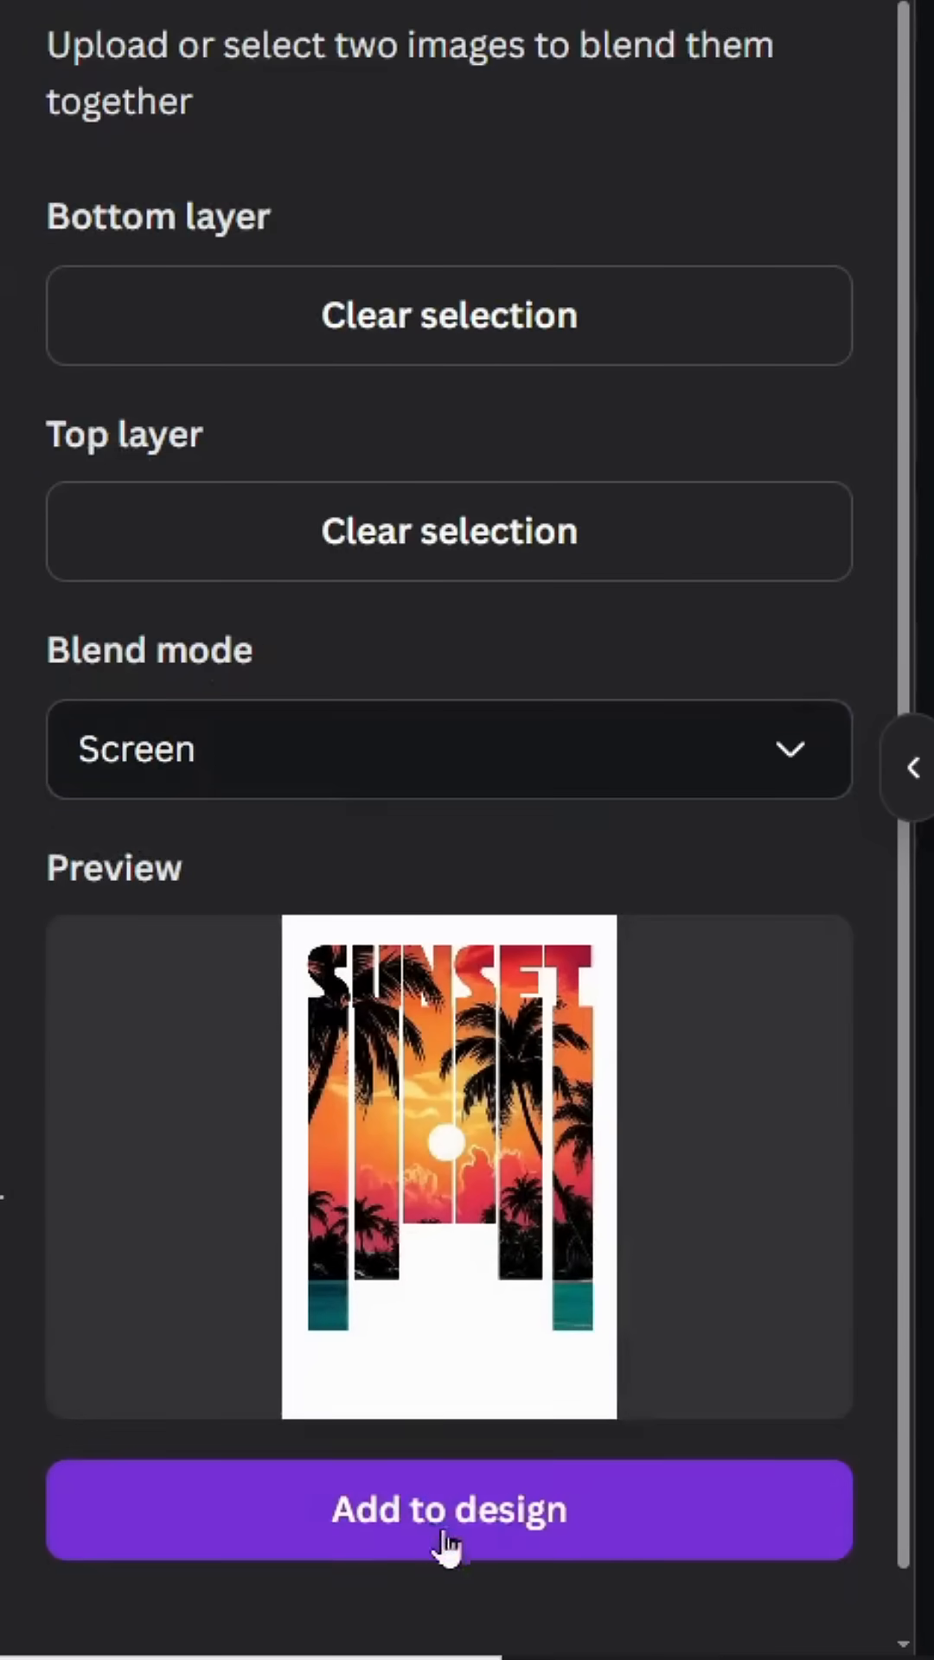
{"action": "left_click", "coordinate": [447, 1510]}
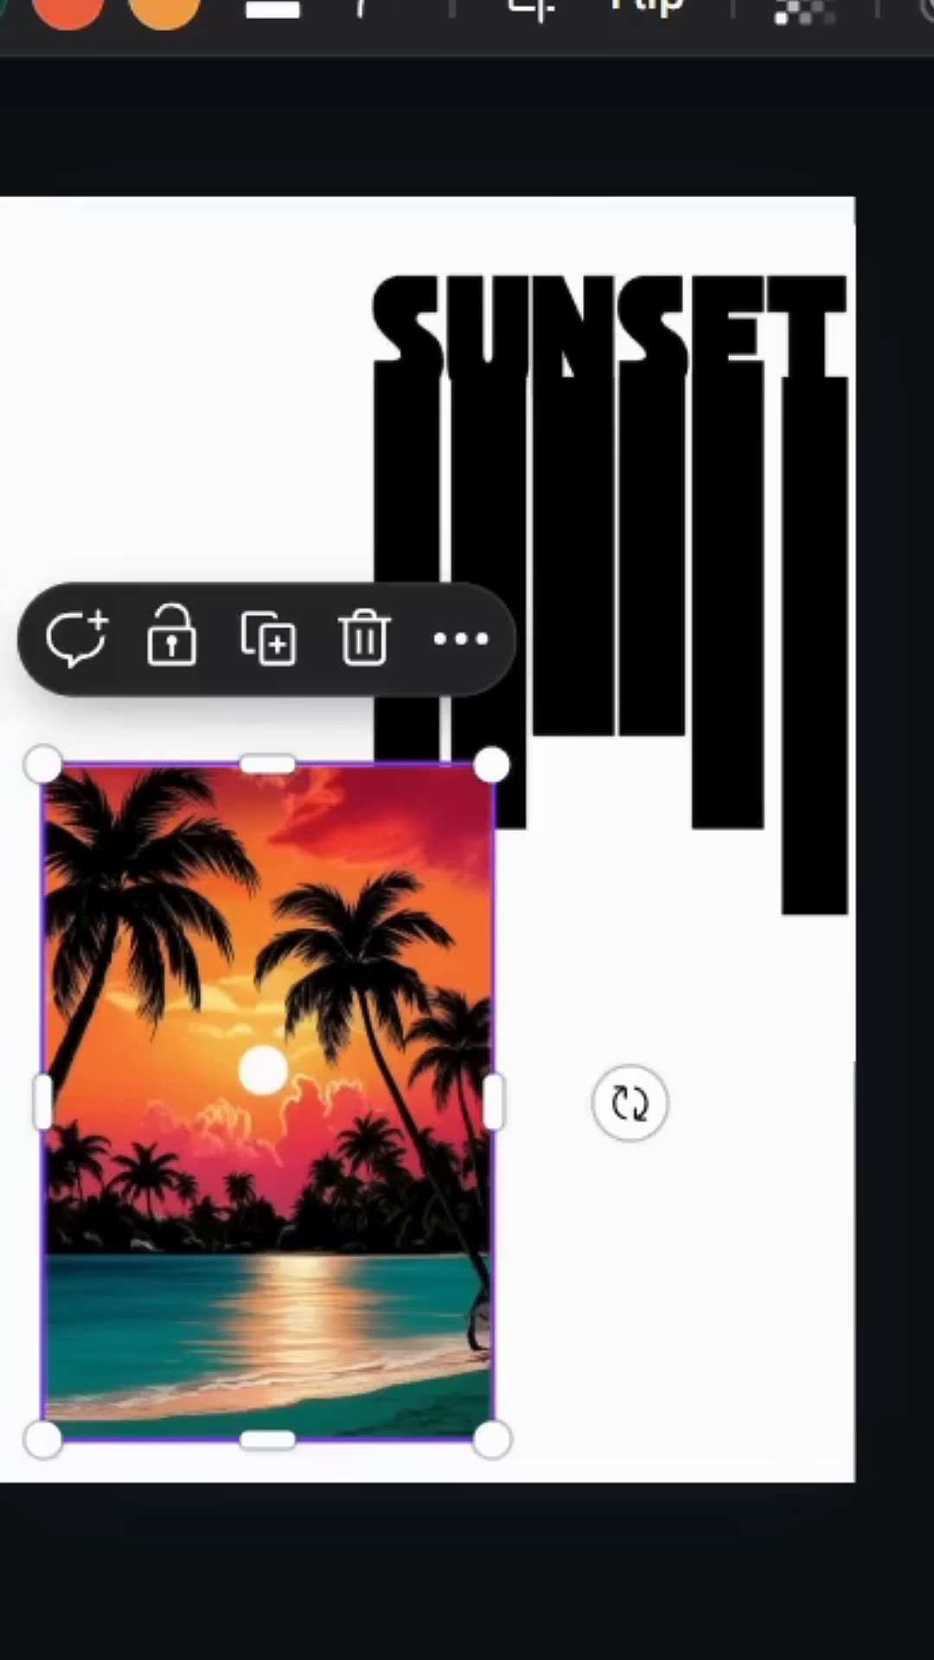